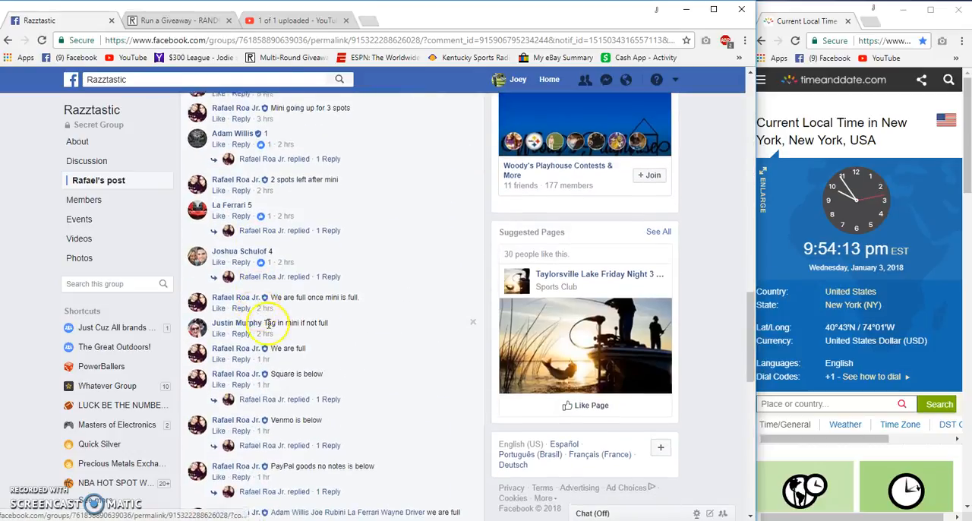
# Step: Select the numbered 1–10 entry list in the post comments, then scroll to the newest comments
pyautogui.scroll(-3)
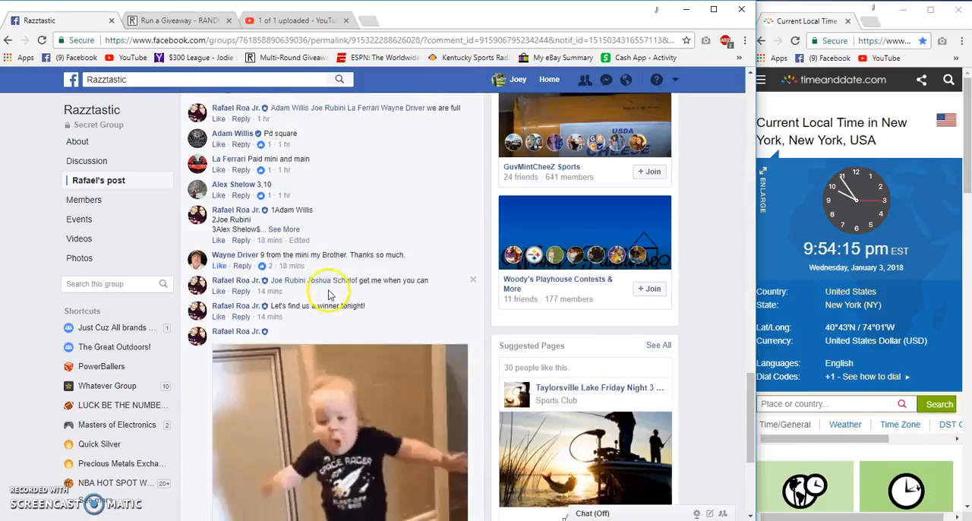
pyautogui.click(284, 230)
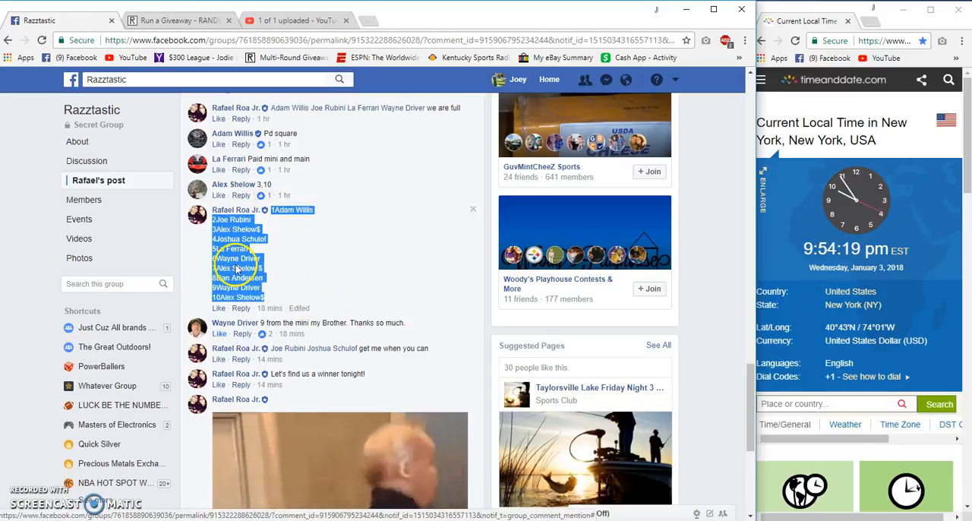
pyautogui.scroll(-3)
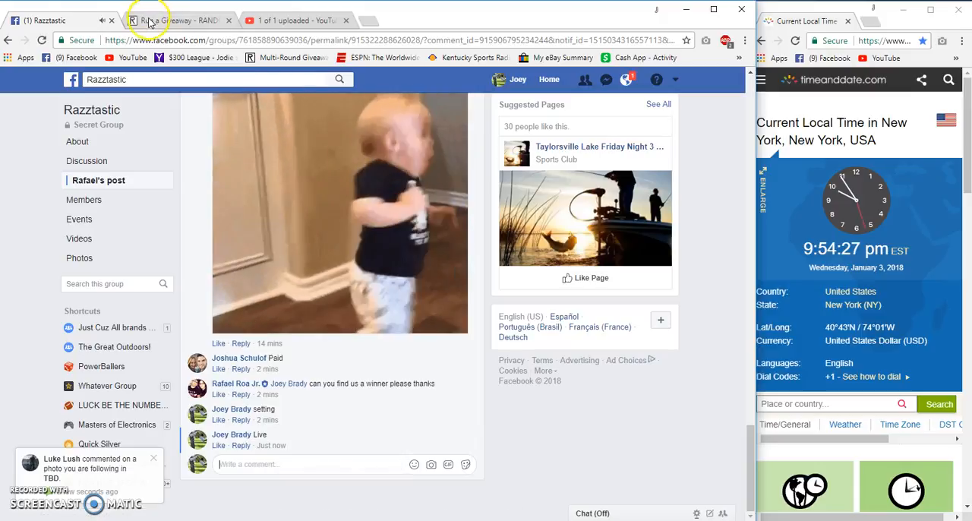
# Step: Roll 2d6 on RANDOM.ORG to set 6 giveaway rounds and accept the result
pyautogui.click(167, 19)
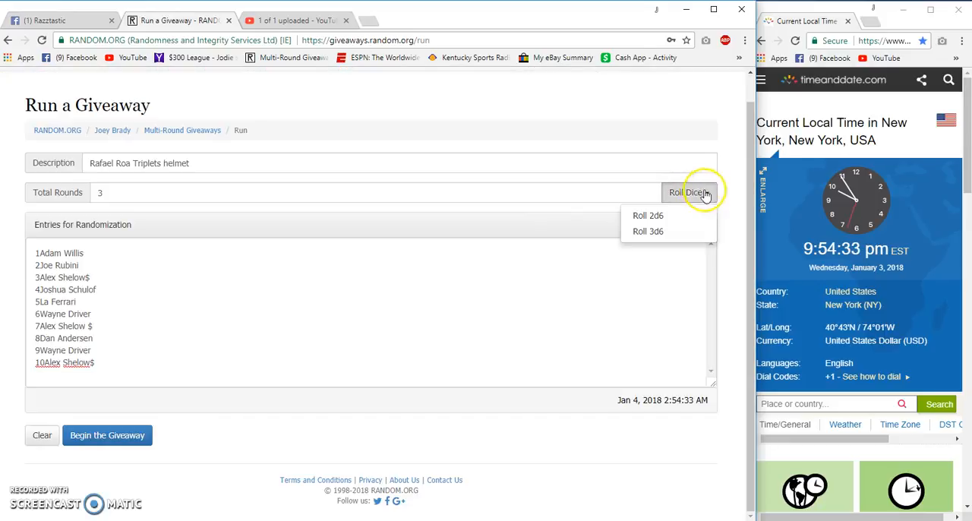
pyautogui.click(648, 215)
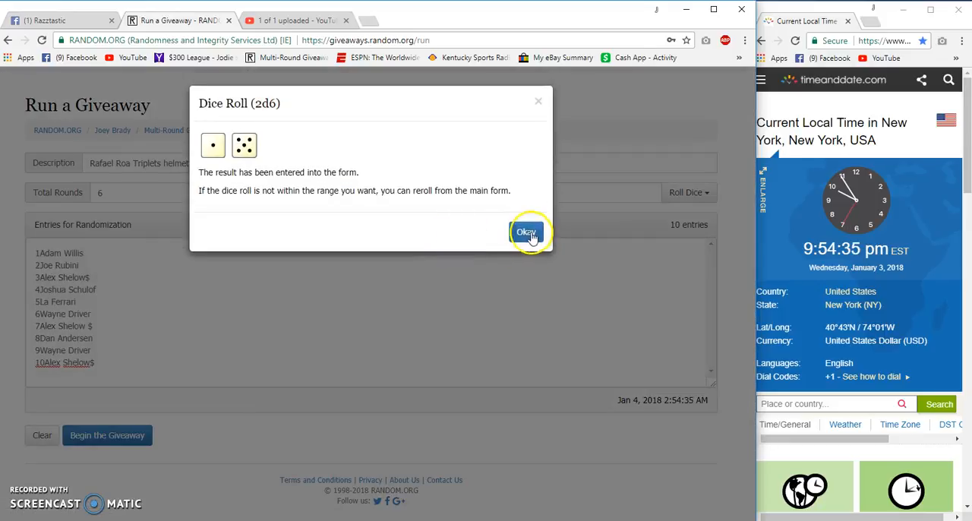
pyautogui.click(526, 232)
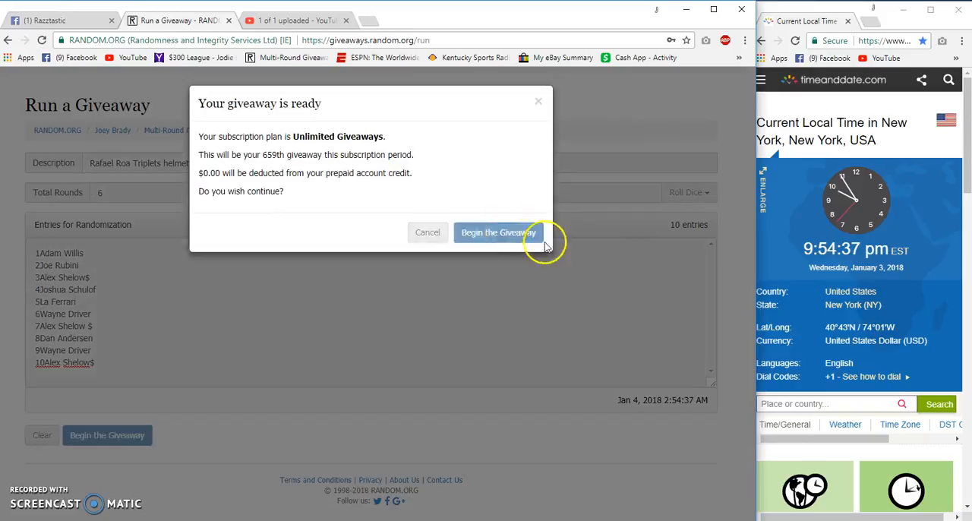
# Step: Confirm Begin the Giveaway and run rounds two through five with Next Round
pyautogui.click(496, 233)
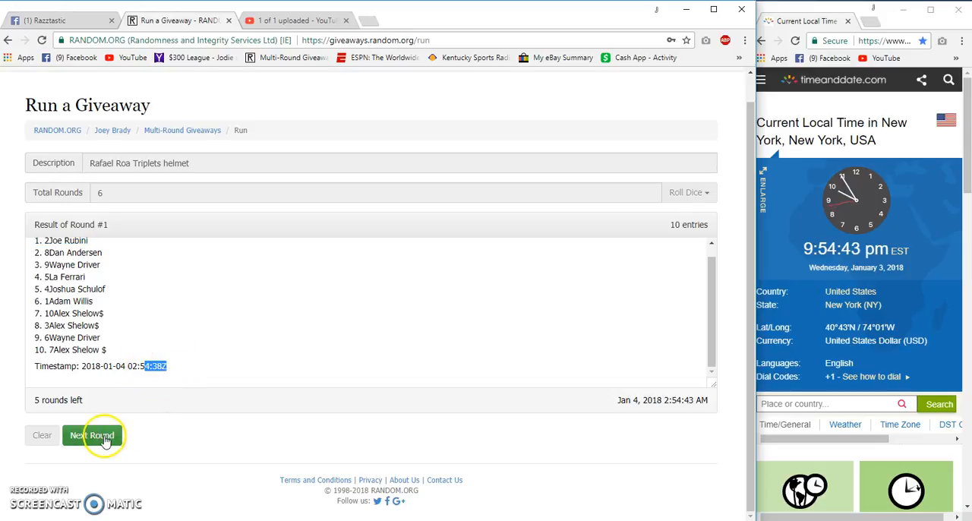
pyautogui.click(92, 435)
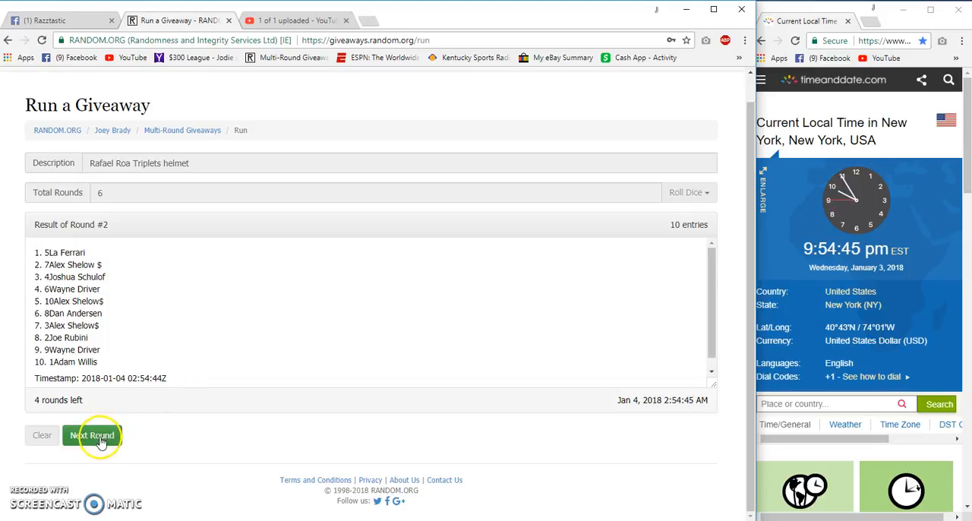
pyautogui.click(93, 435)
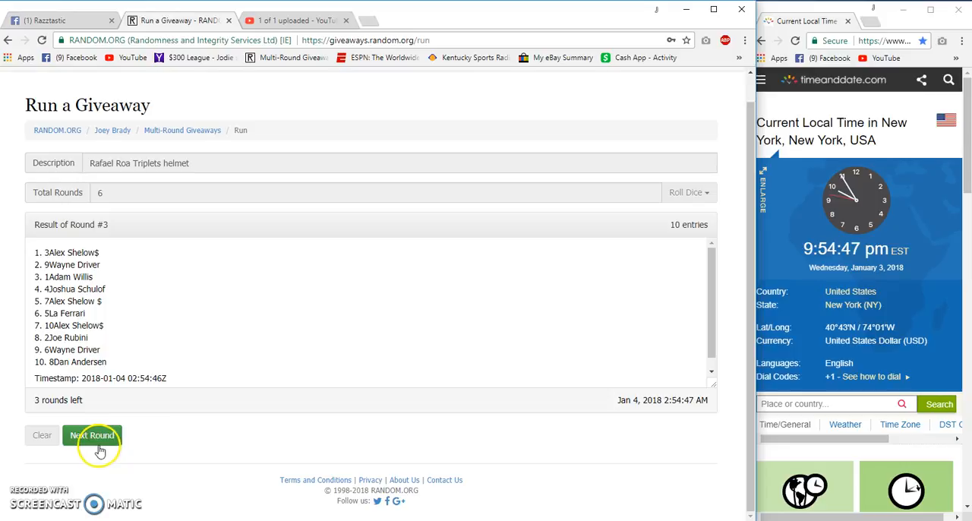
pyautogui.click(93, 435)
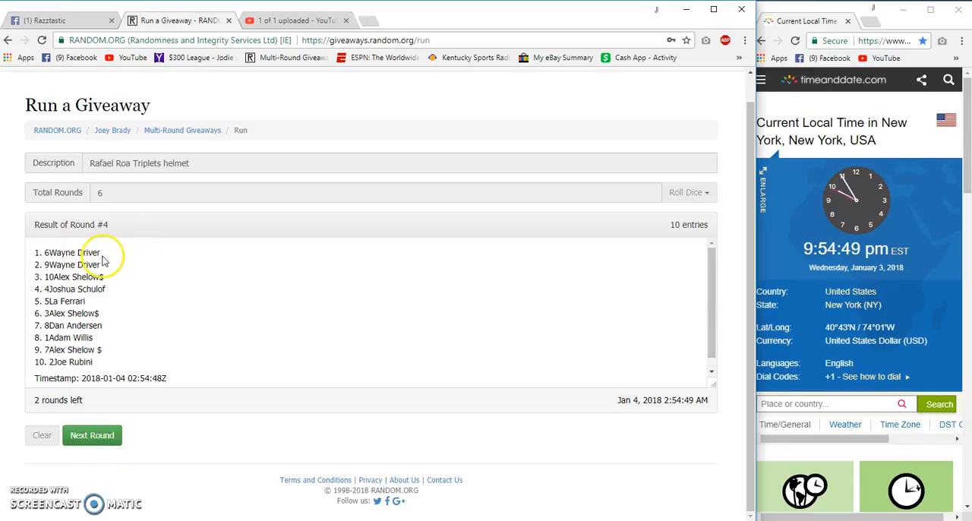
pyautogui.click(92, 435)
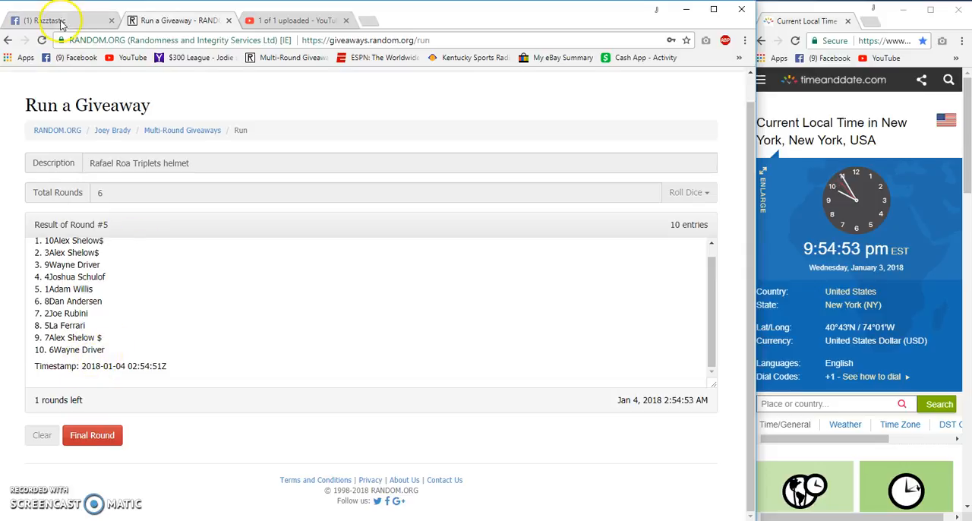
# Step: Comment 'good Luck Final Round' on Facebook, run round six, and open verification fejwsd
pyautogui.click(53, 16)
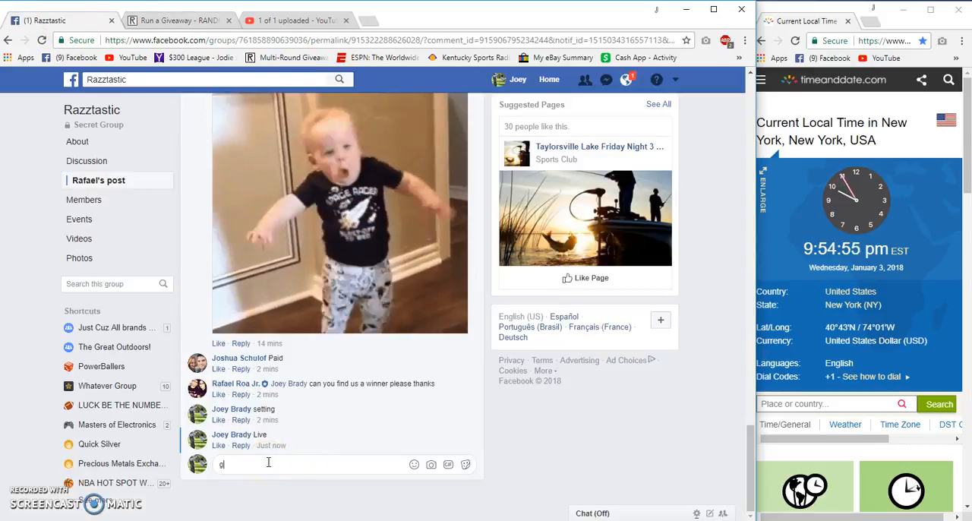
pyautogui.write('ood Luck Fin')
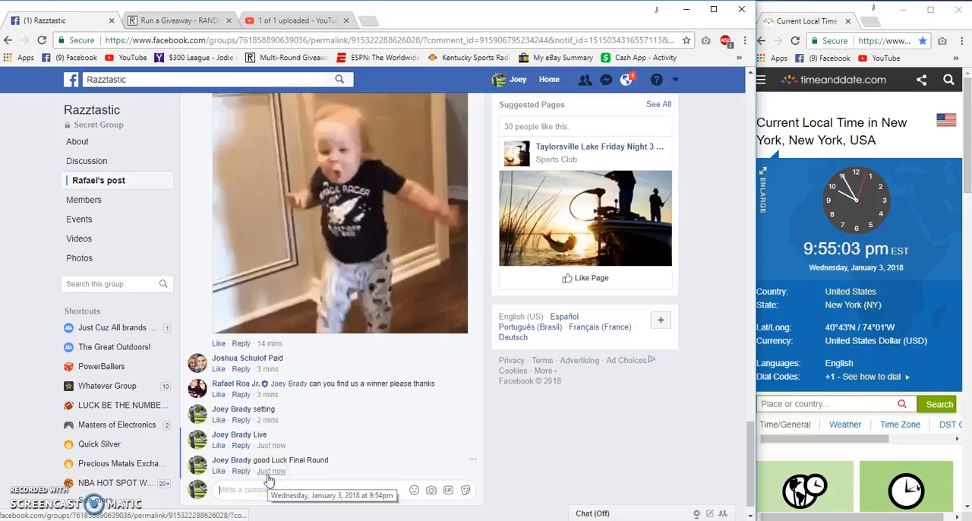
pyautogui.click(171, 20)
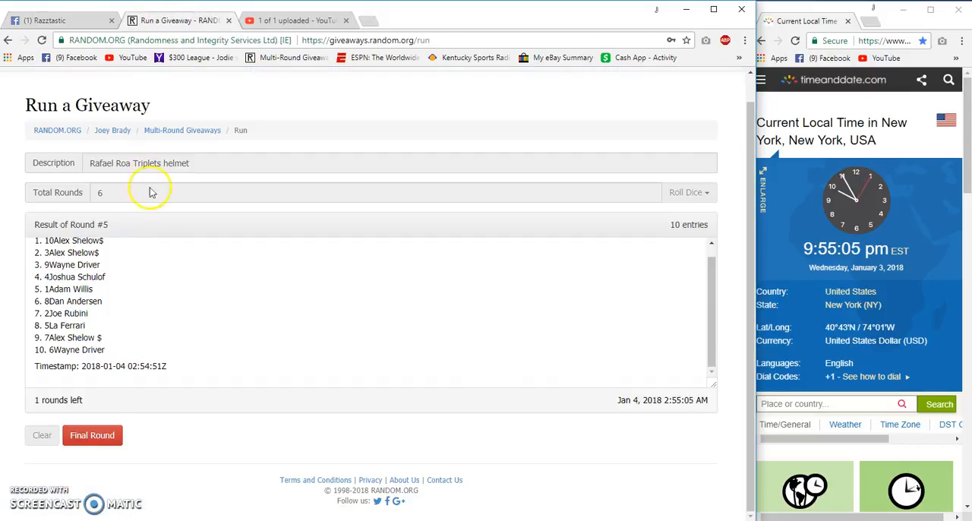
pyautogui.click(92, 434)
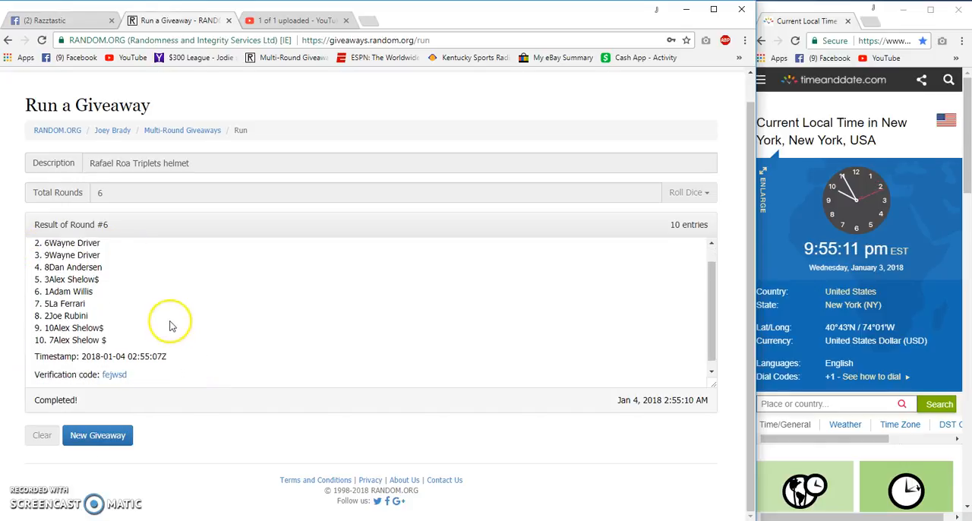
pyautogui.click(114, 375)
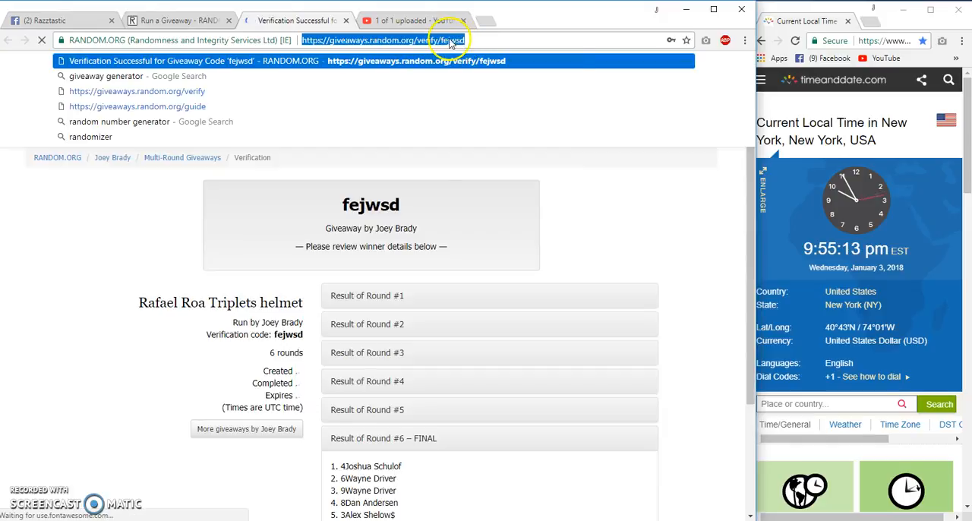